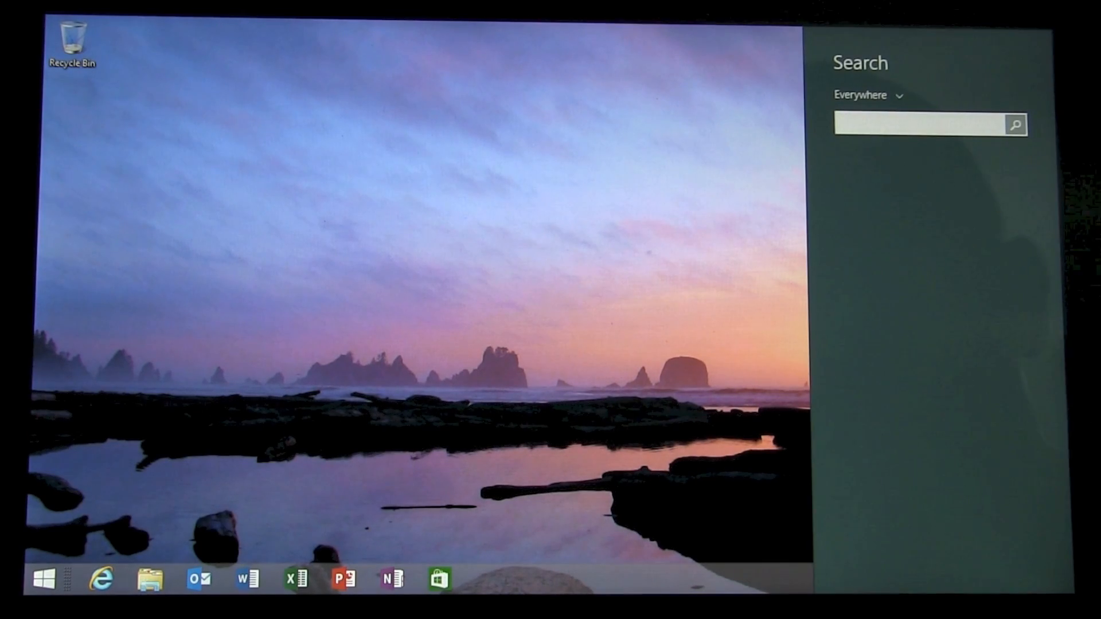
Search 'recovery' in the Search charm and open the Control Panel Recovery page
text(recov)
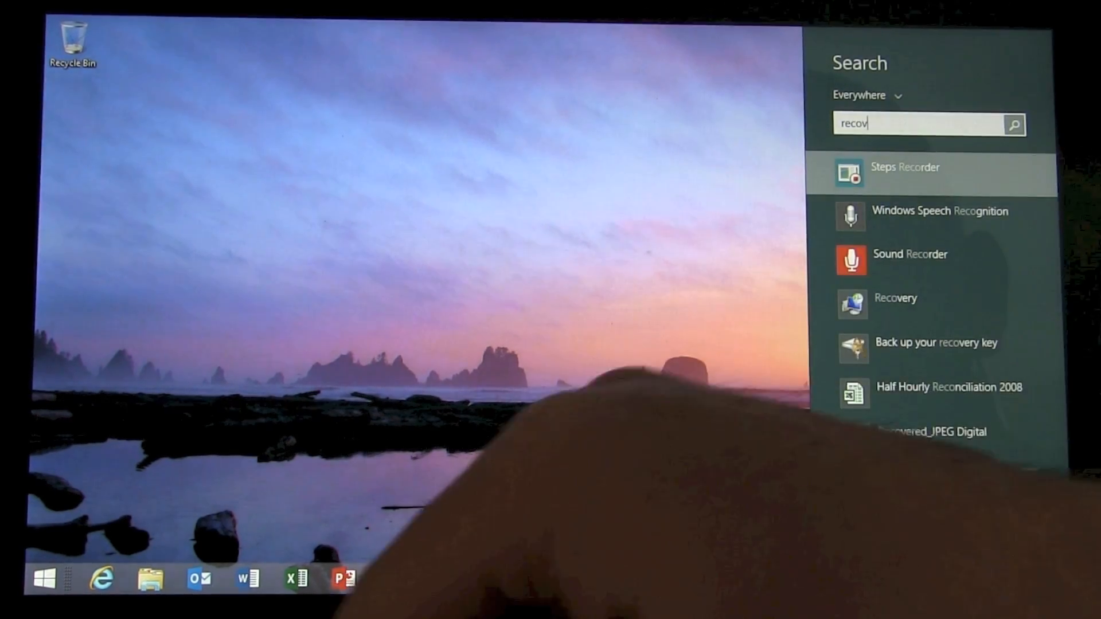
text(ery)
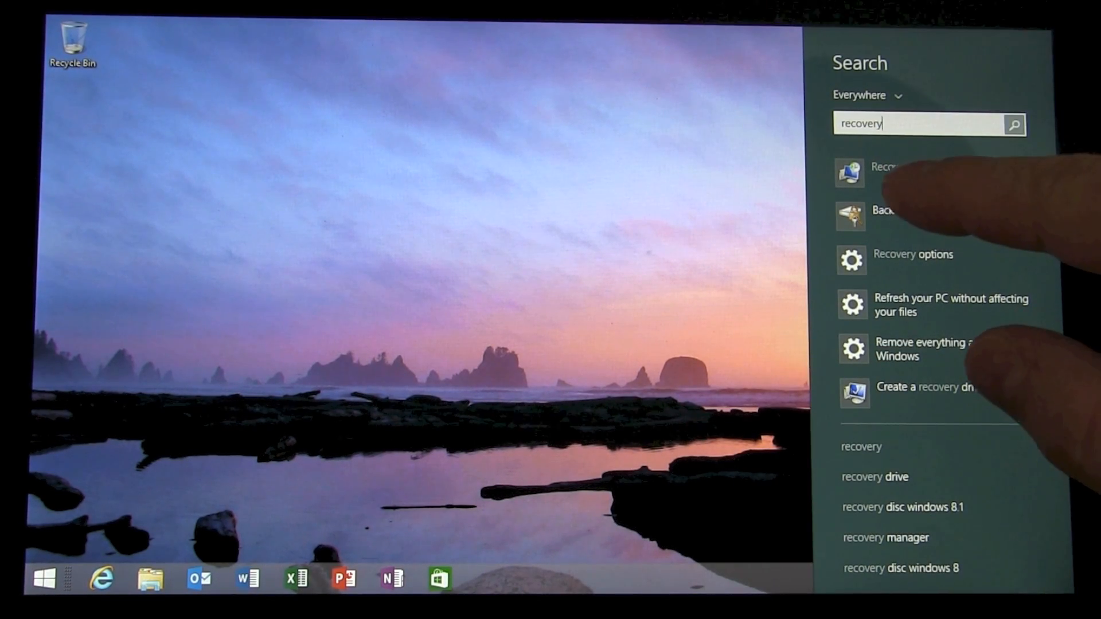
click(885, 173)
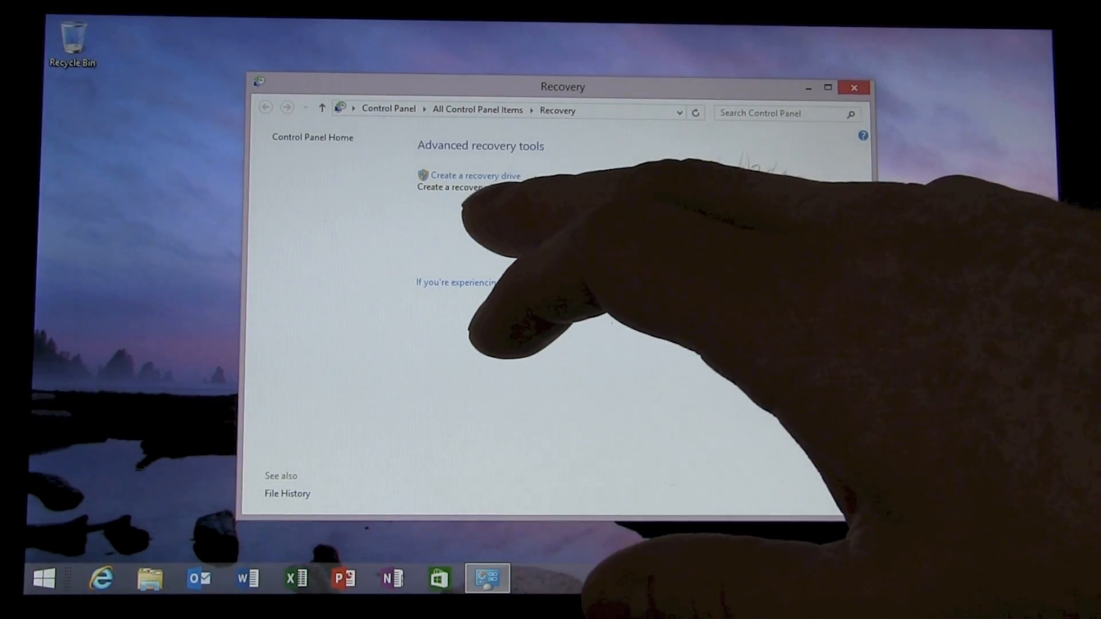
Launch 'Create a recovery drive', approve User Account Control, keeping 'Copy the recovery partition' checked
click(475, 176)
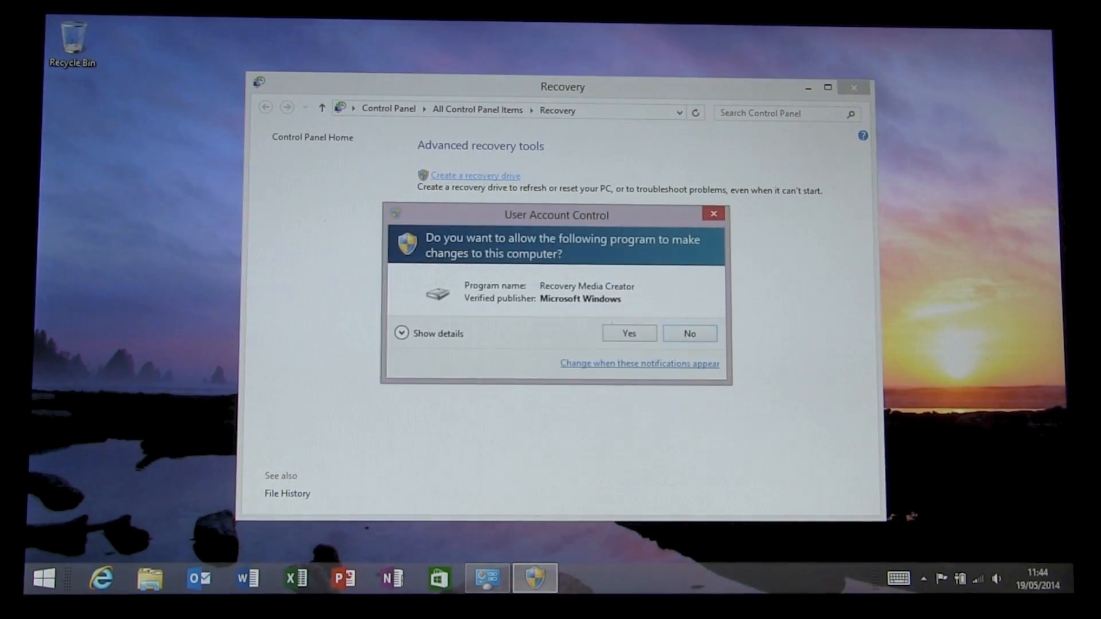
click(688, 332)
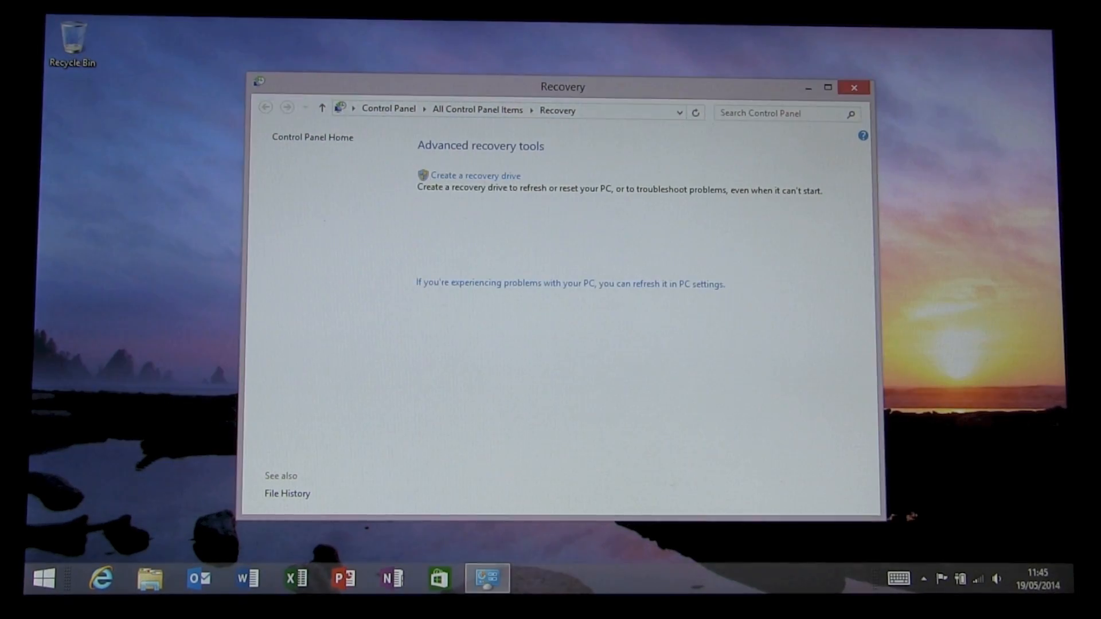
click(475, 175)
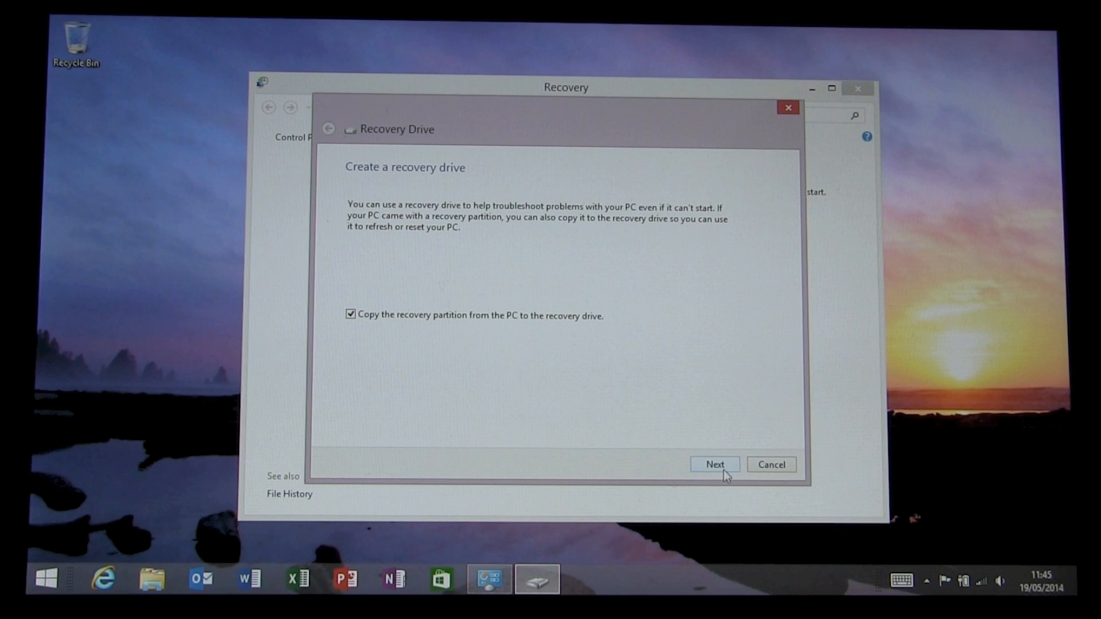
Choose USB DRIVE (D:) as the recovery drive target and advance to the deletion warning
click(713, 464)
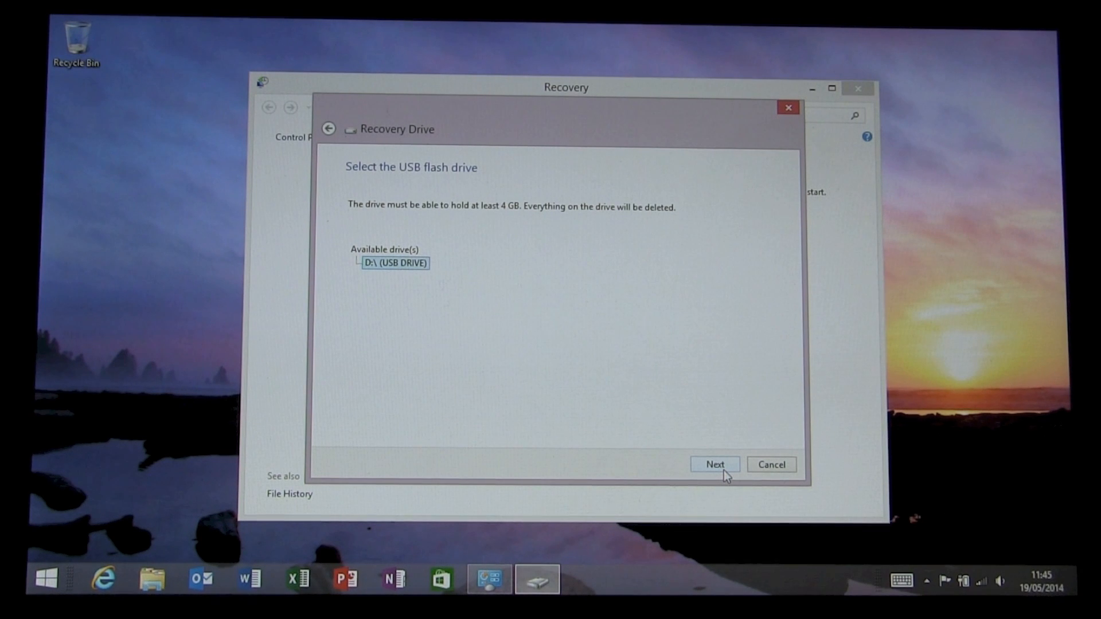
click(713, 464)
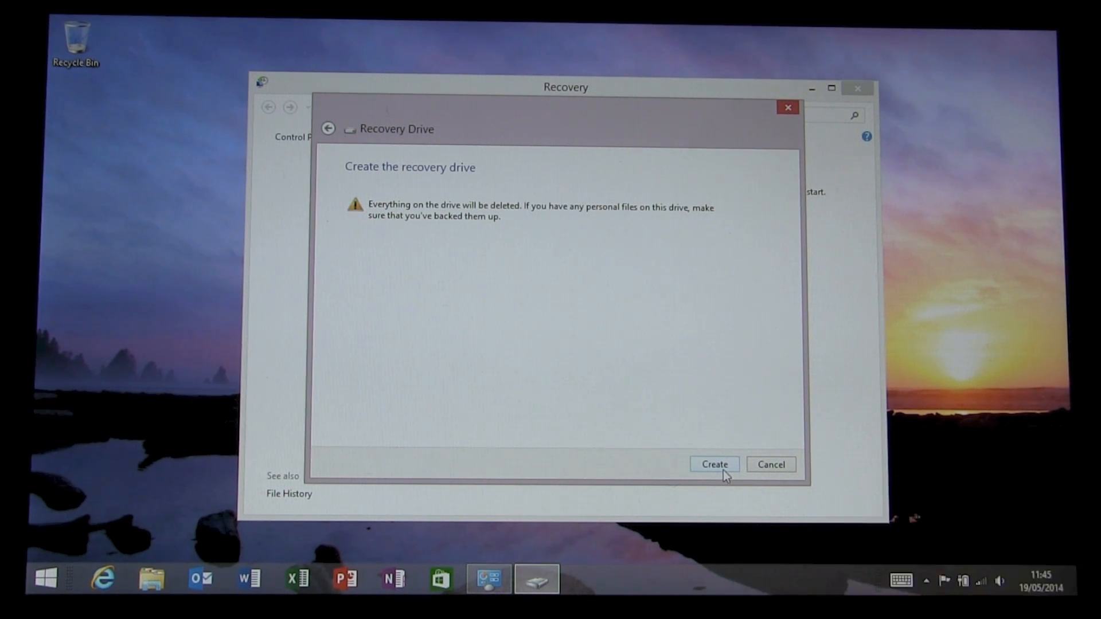
Create the recovery drive on D:, wait for 'The recovery drive is ready', then finish
click(713, 464)
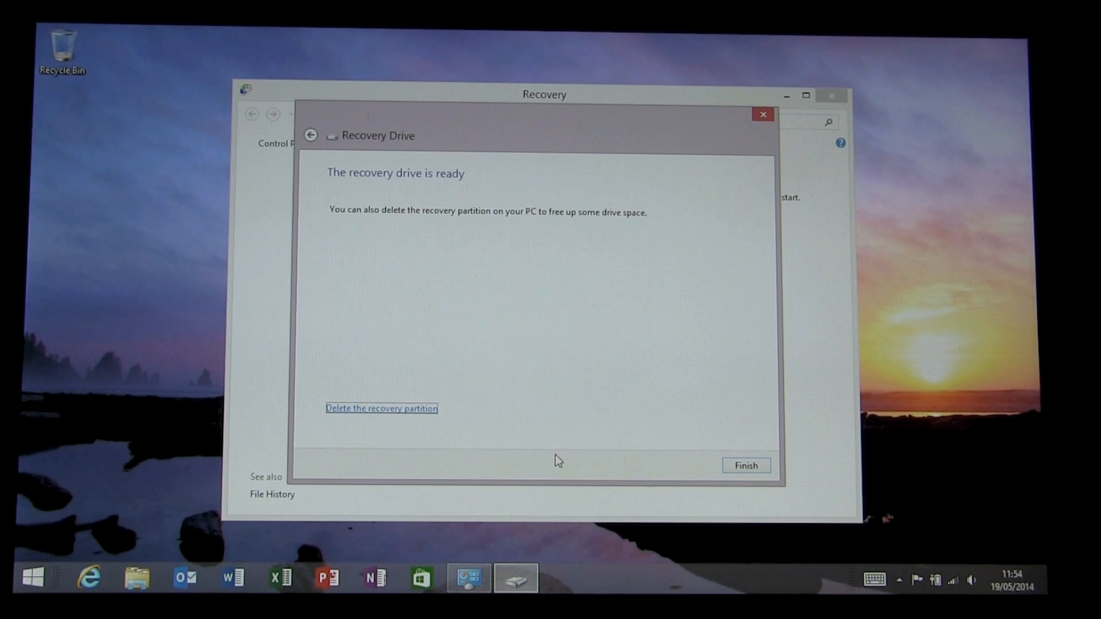
mouse_move(745, 466)
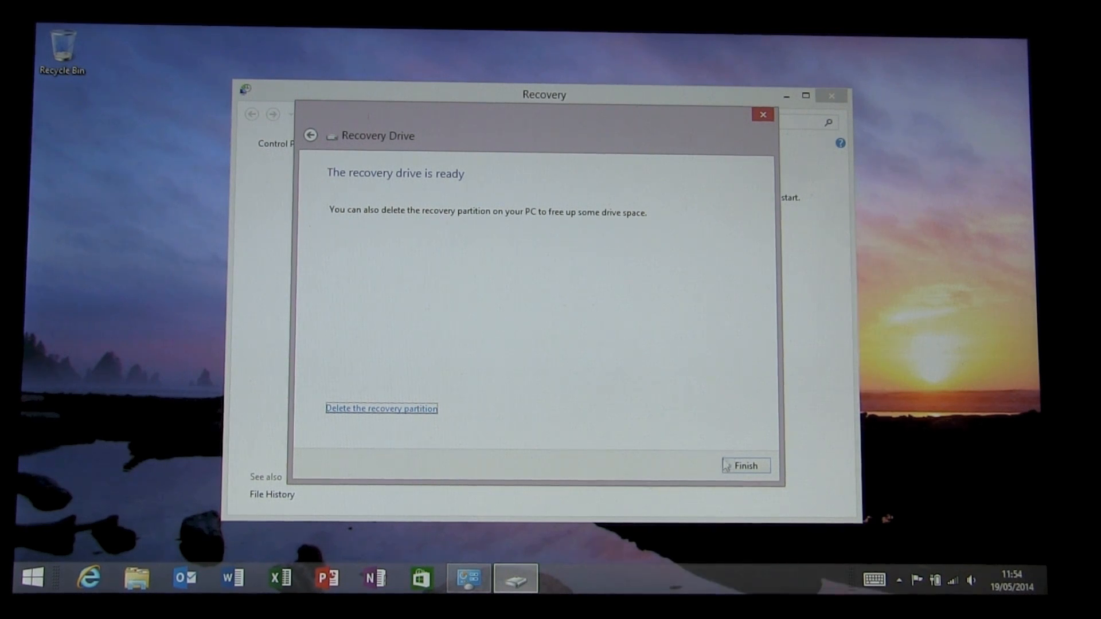
click(744, 465)
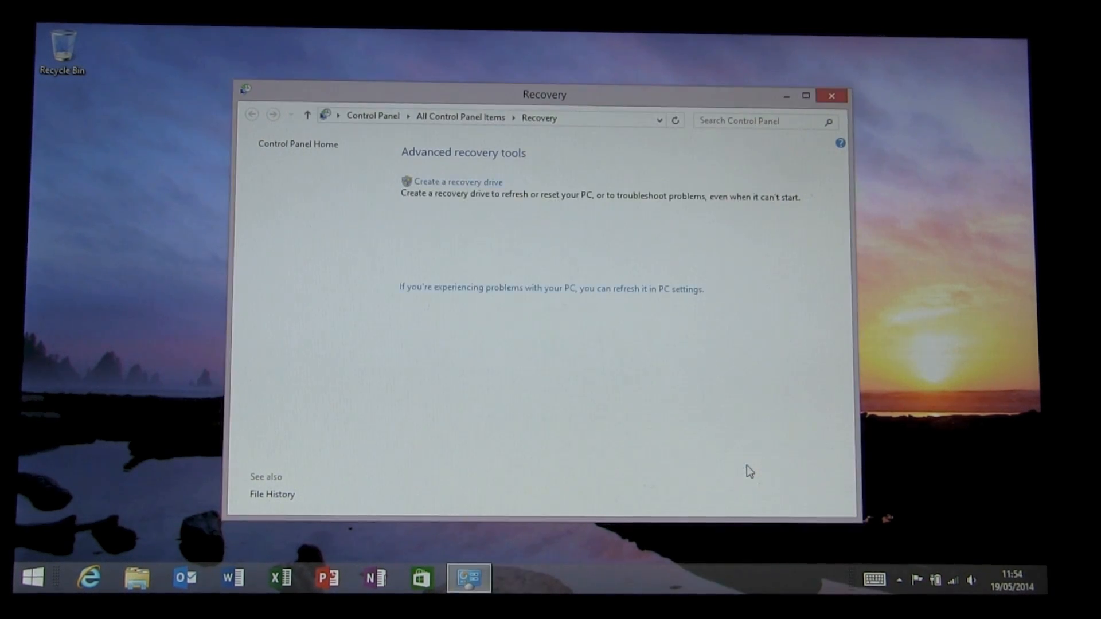